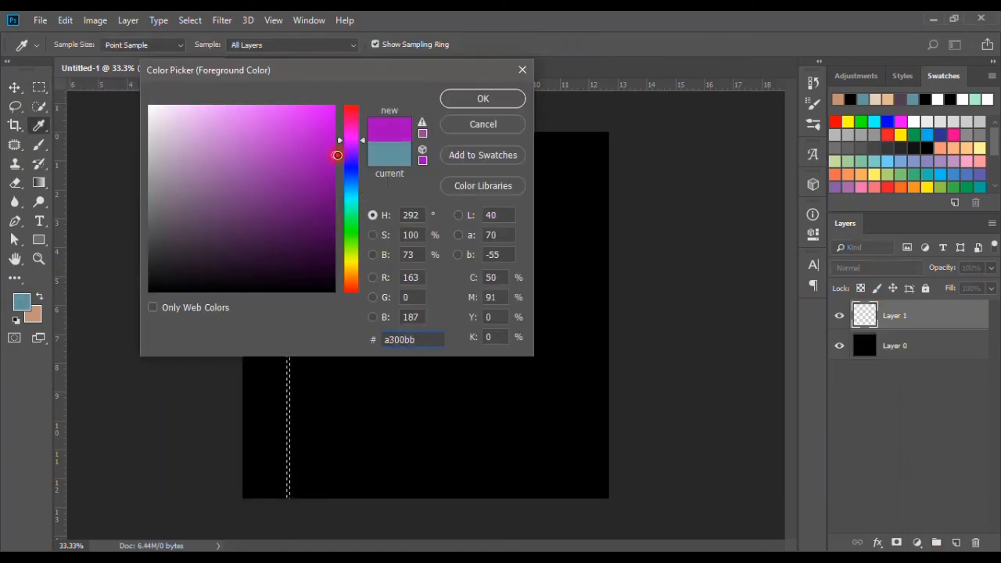
# Step: Confirm the purple foreground colour used for the diagonal stripes
pyautogui.click(482, 97)
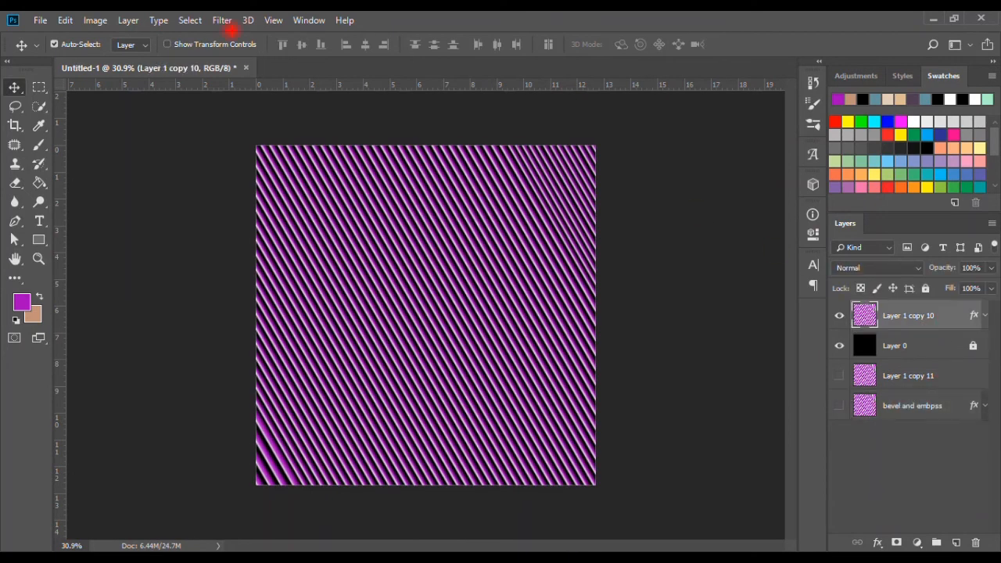
# Step: Liquify the stripes into wavy ripples with Forward Warp and add noise grain
pyautogui.click(222, 19)
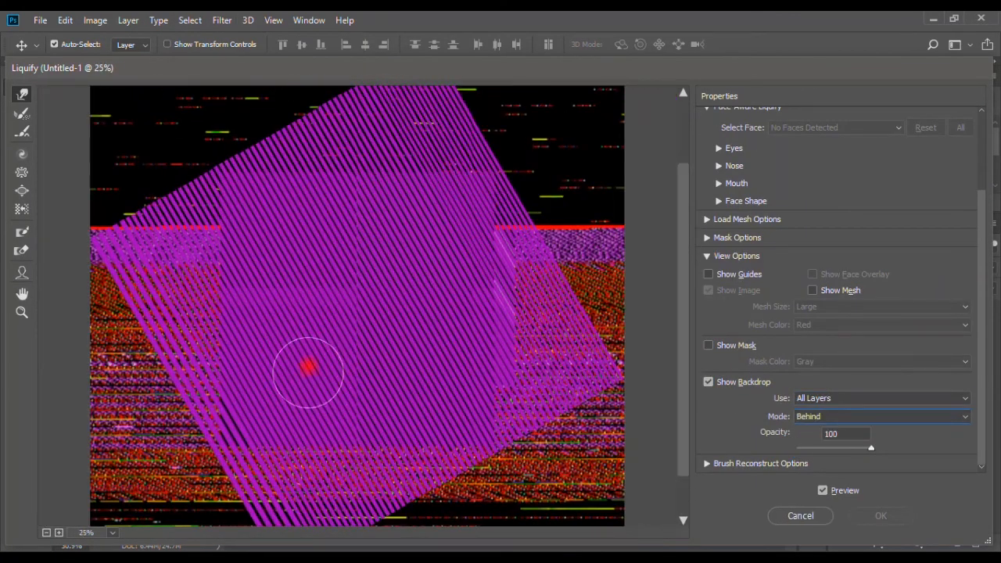
pyautogui.moveTo(305, 369); pyautogui.dragTo(441, 369)
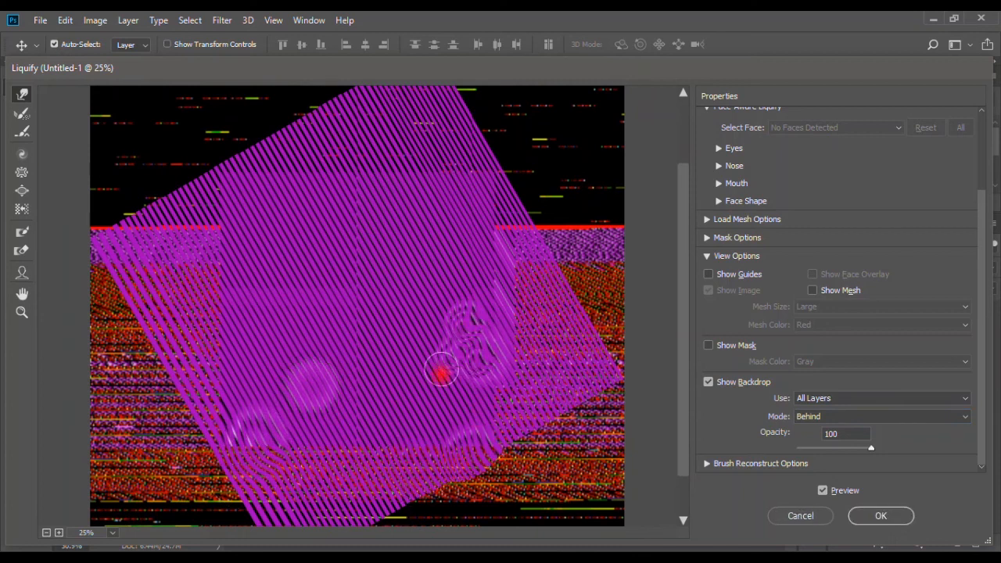
pyautogui.moveTo(441, 372); pyautogui.dragTo(566, 414)
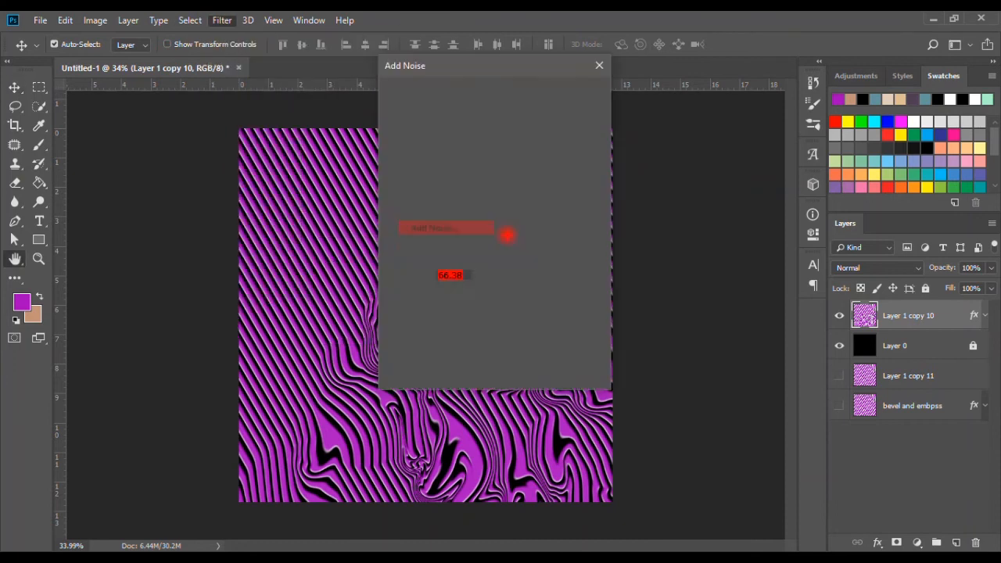
pyautogui.click(222, 18)
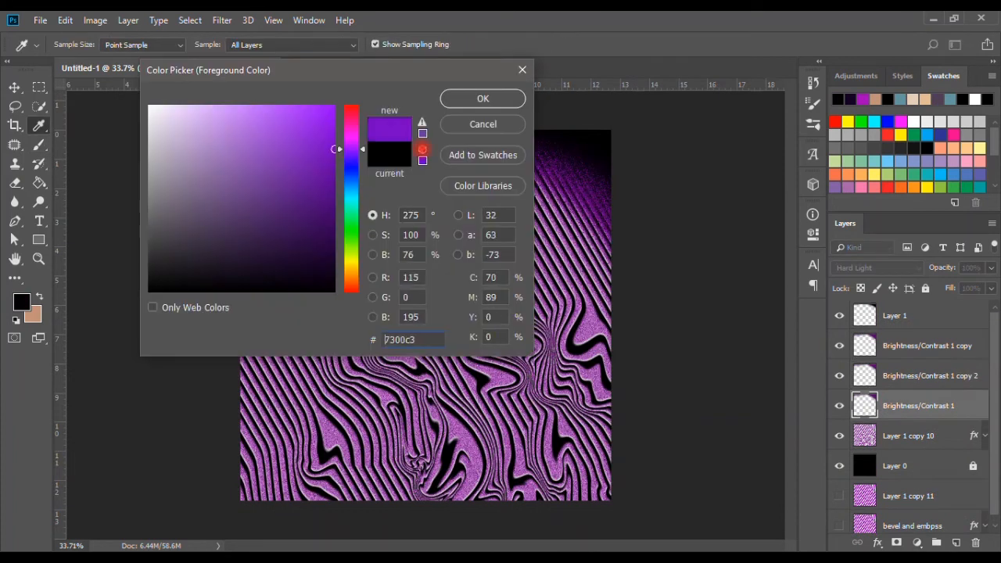
# Step: Confirm the dark purple shading colour and turn the ribbon pen path into a selection
pyautogui.click(481, 97)
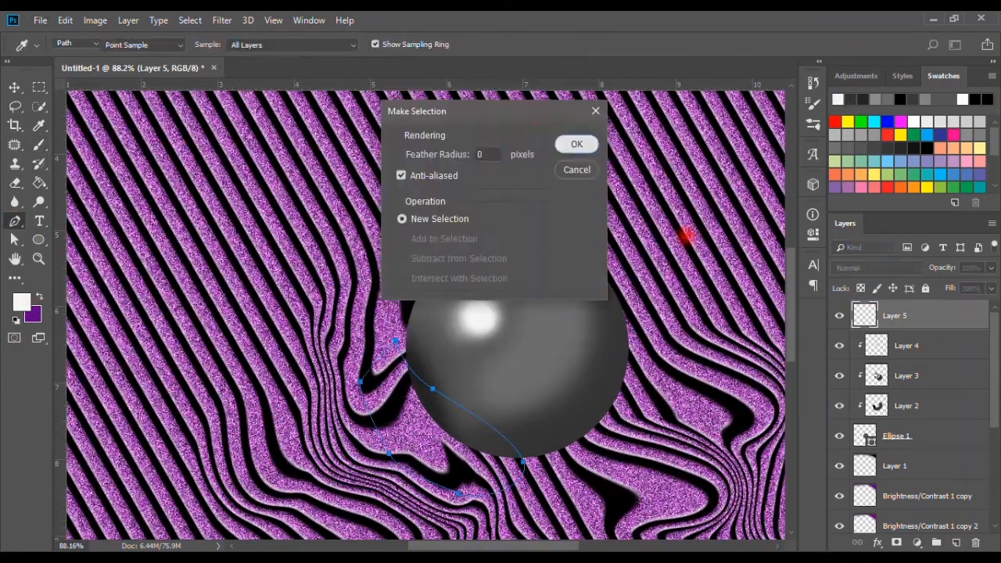
pyautogui.click(575, 144)
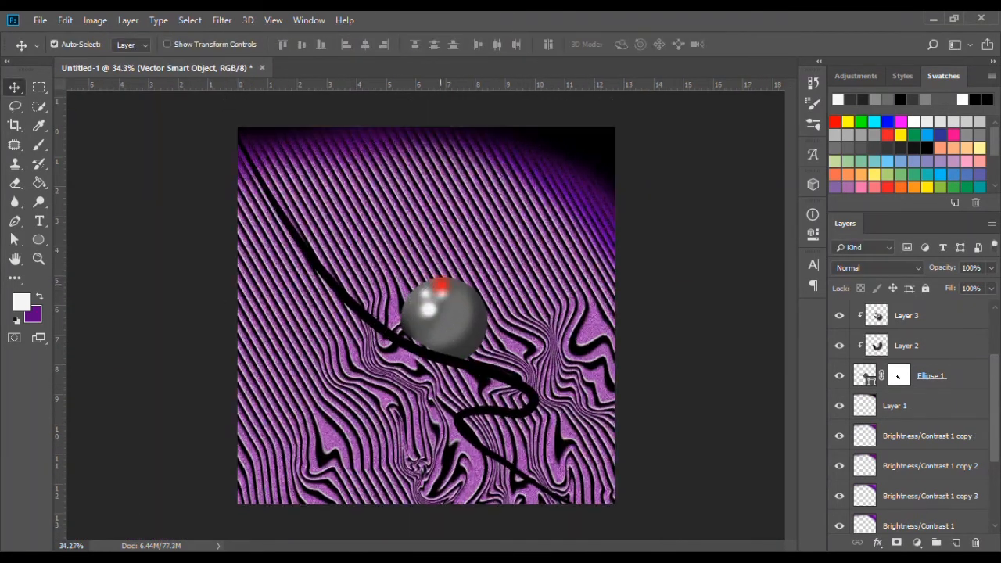
# Step: Apply a large Liquify warp to the background smart object and free-transform it larger
pyautogui.click(222, 19)
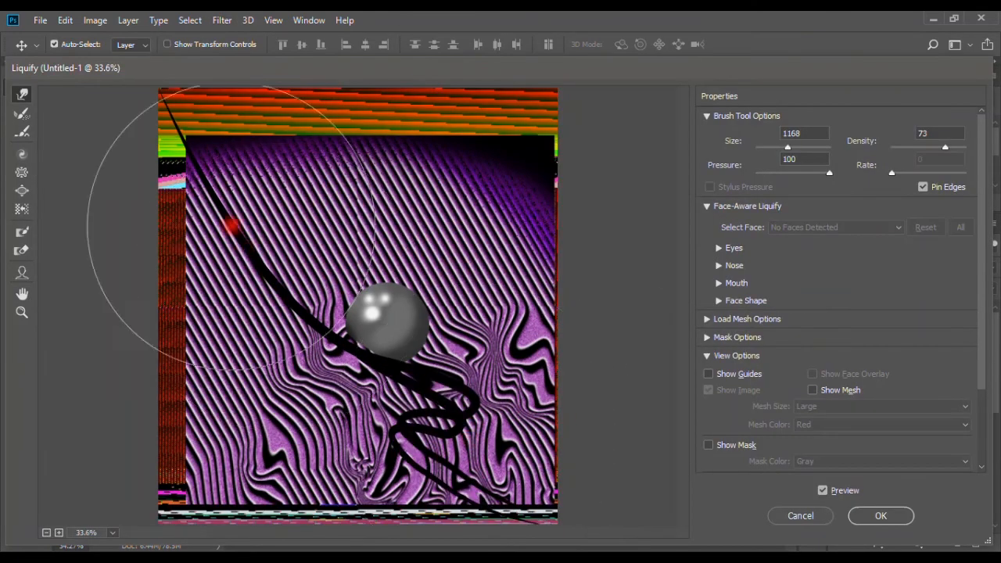
pyautogui.click(880, 515)
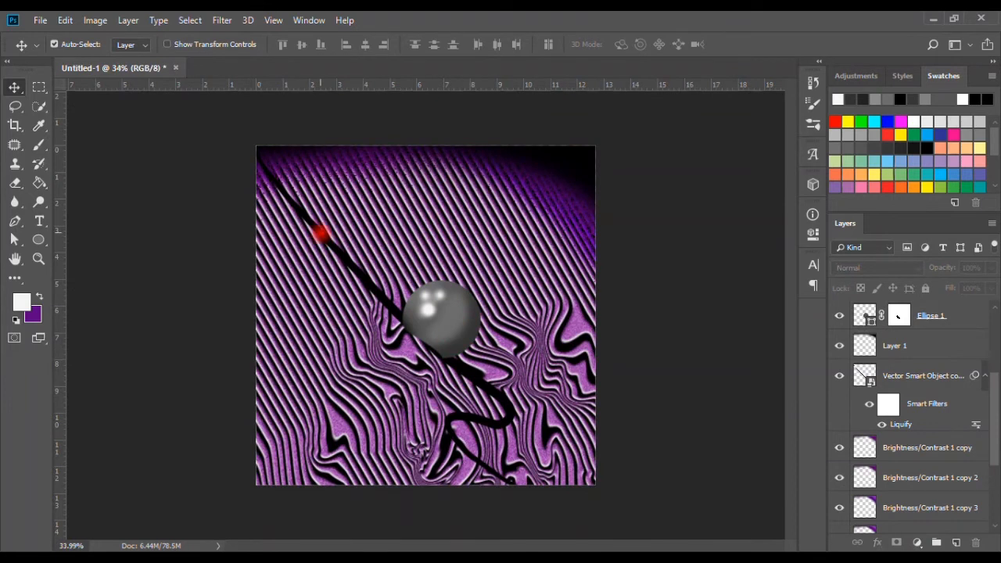
pyautogui.rightClick(438, 337)
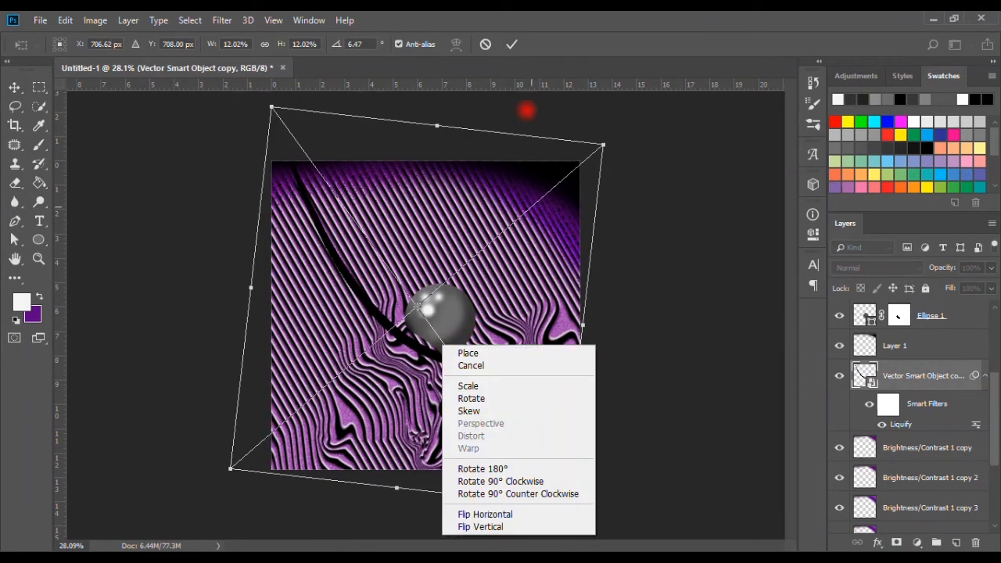
pyautogui.click(469, 447)
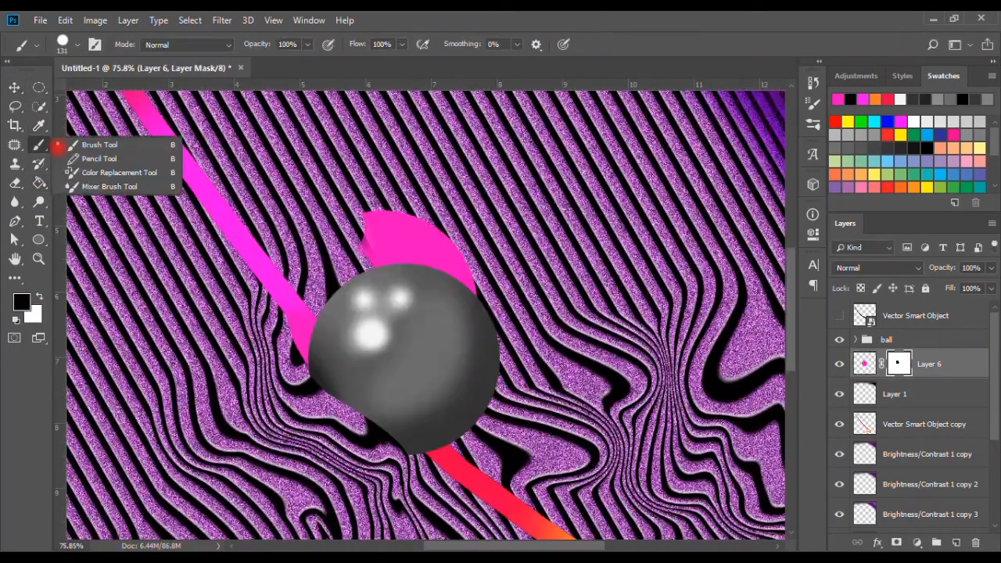
# Step: Liquify the pink ribbon shape so it drips out from behind the ball
pyautogui.click(222, 19)
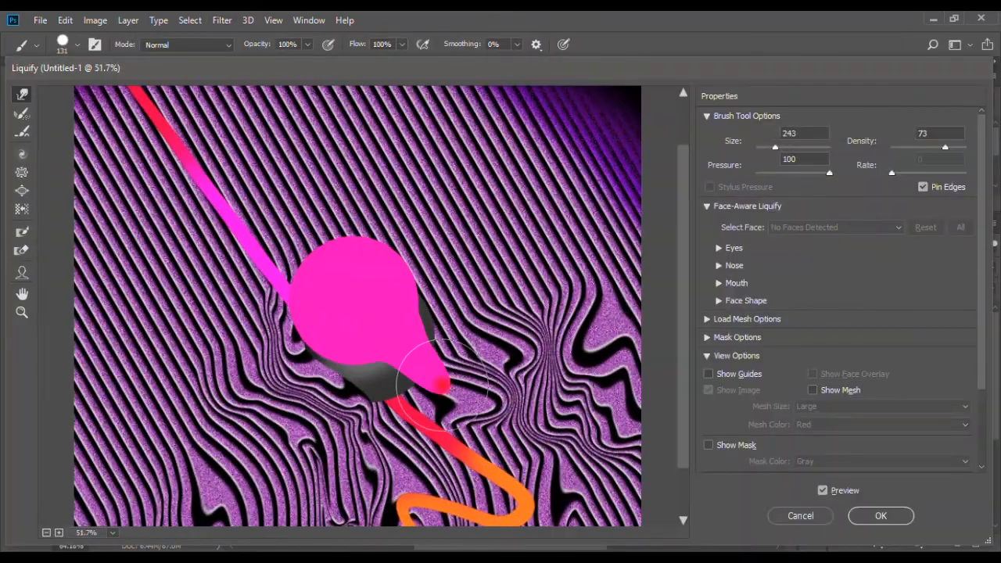
pyautogui.click(879, 516)
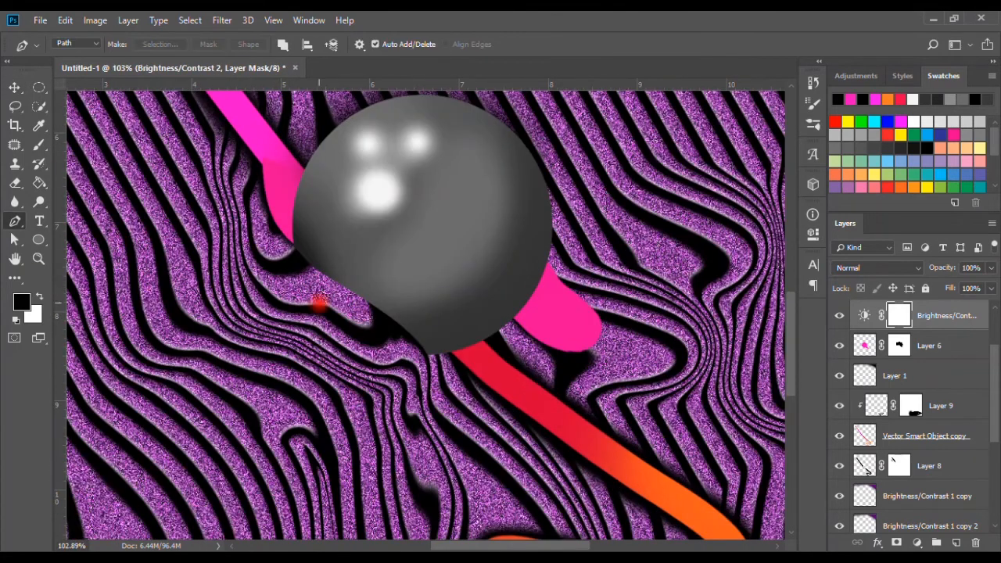
# Step: Select the path under the ball for shading, then bring up Add Noise for the ribbon
pyautogui.rightClick(313, 305)
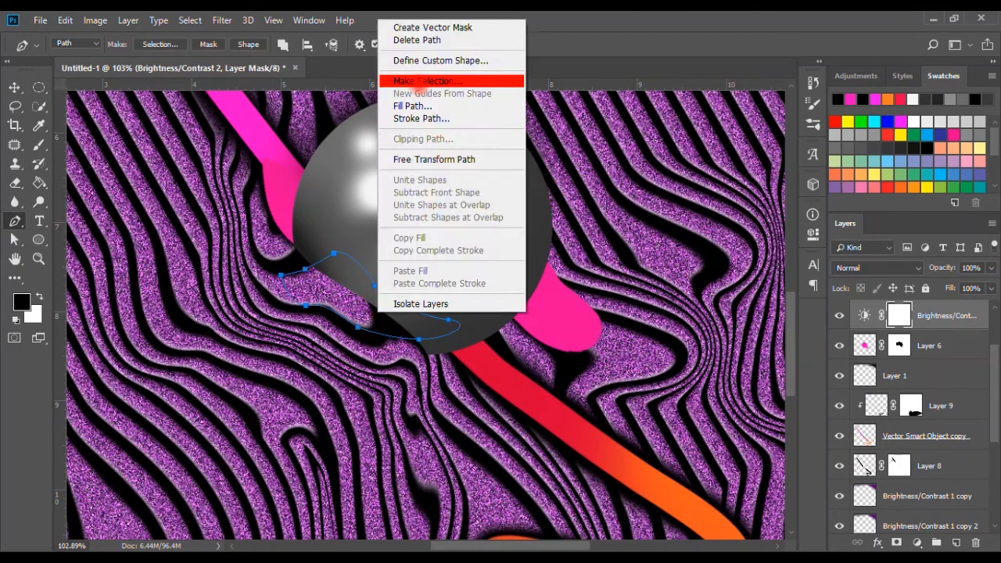
pyautogui.click(425, 81)
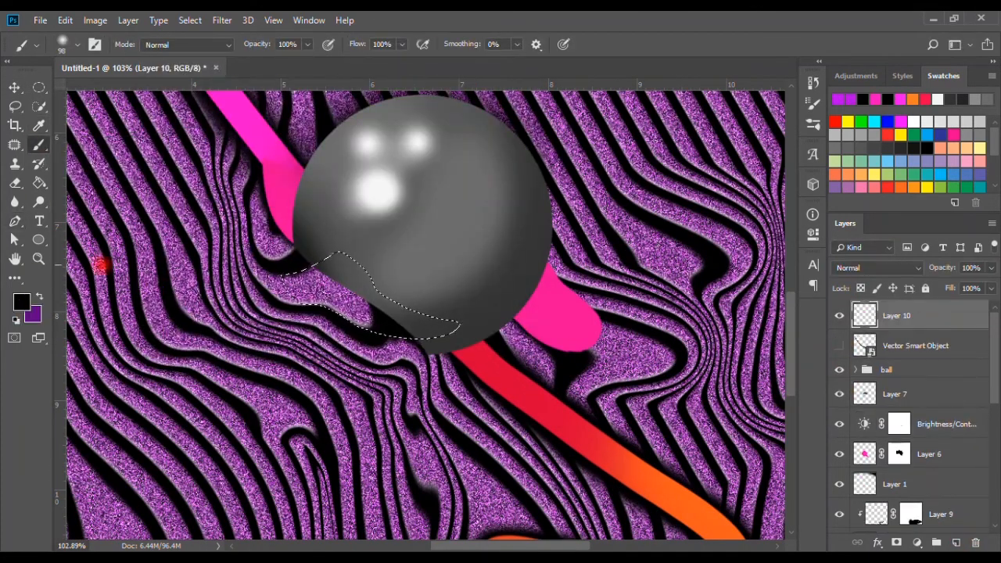
pyautogui.click(222, 19)
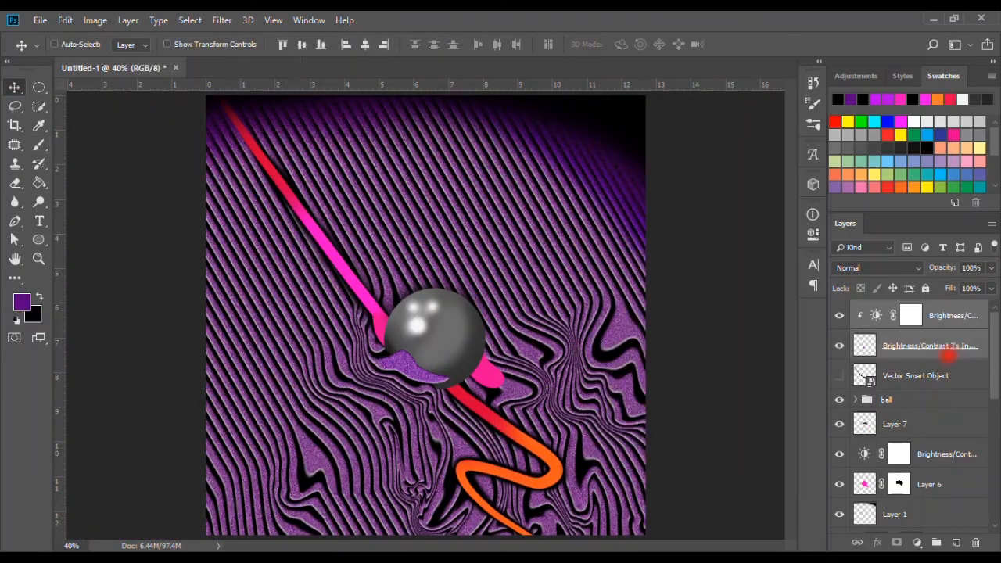
pyautogui.click(222, 19)
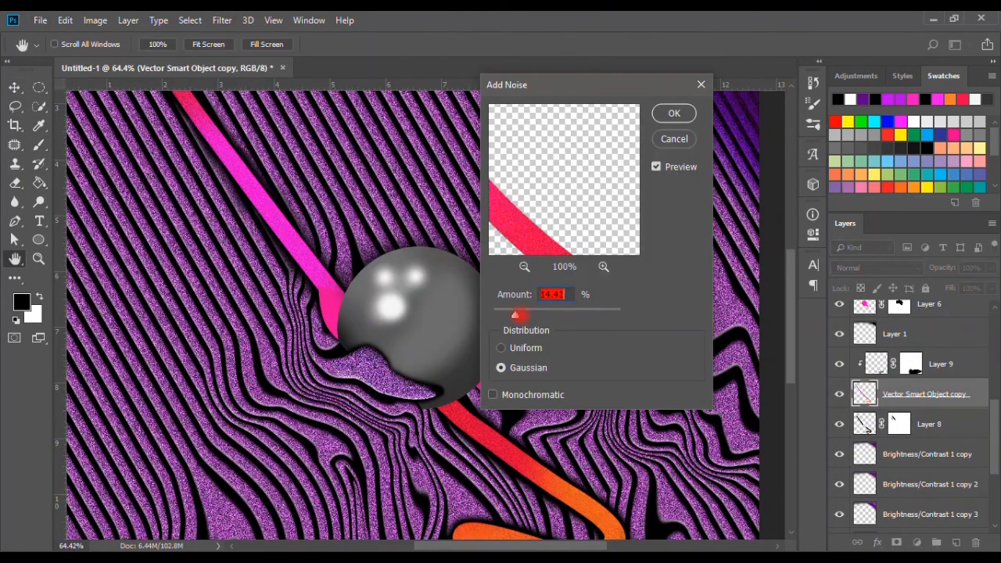
# Step: Apply the noise to the ribbon and liquify where it meets the ball
pyautogui.click(673, 113)
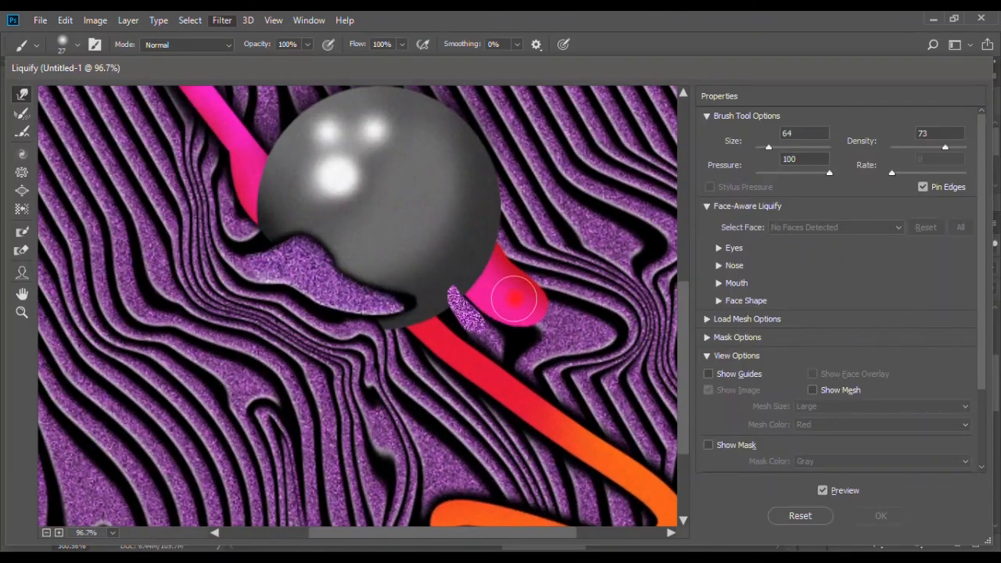
pyautogui.click(880, 516)
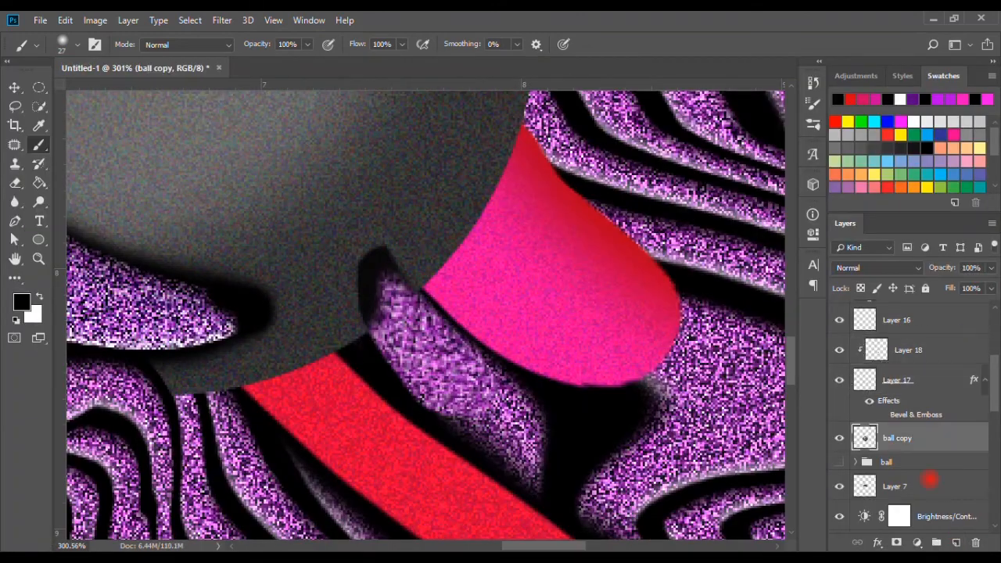